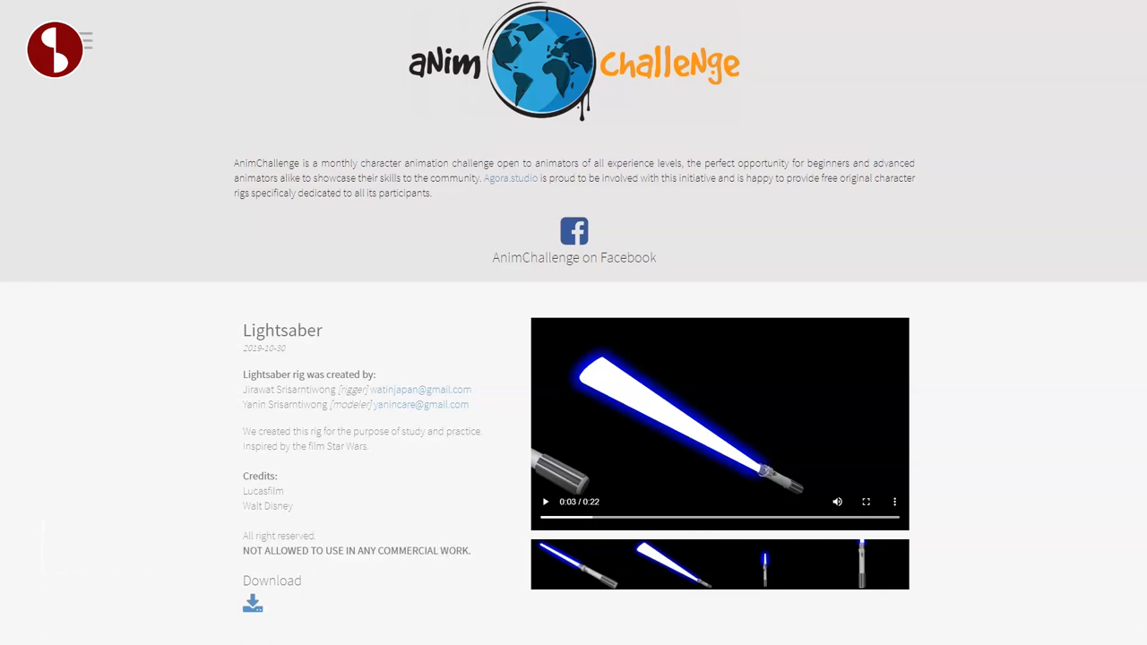
{"action": "mouse_move", "coordinate": [247, 599]}
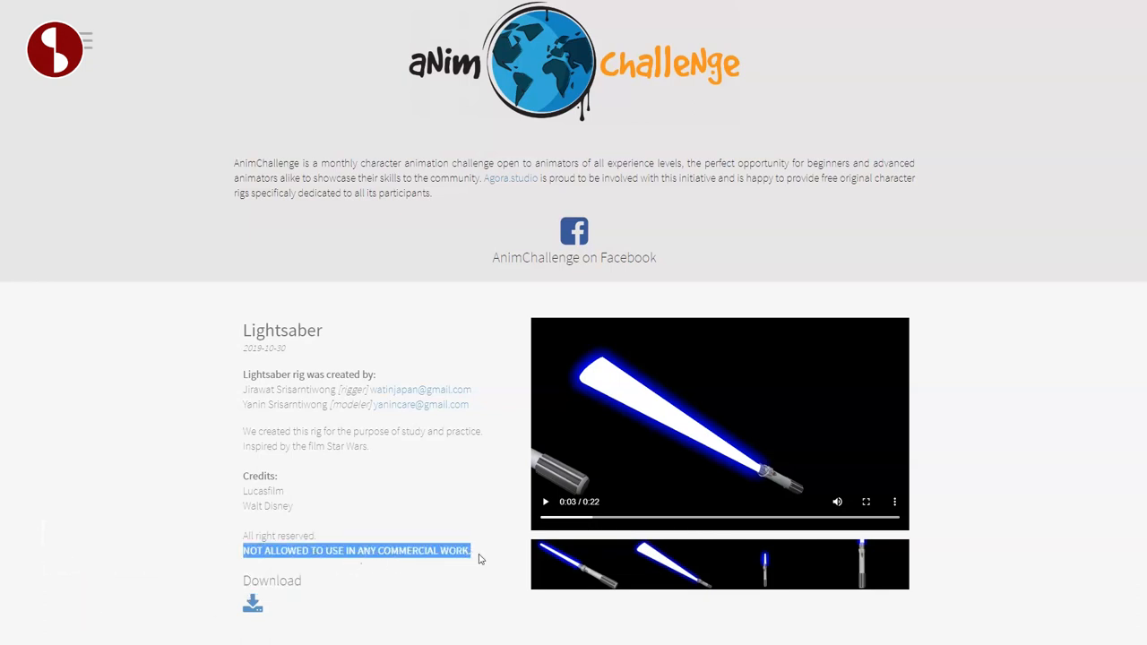
{"action": "mouse_move", "coordinate": [480, 559]}
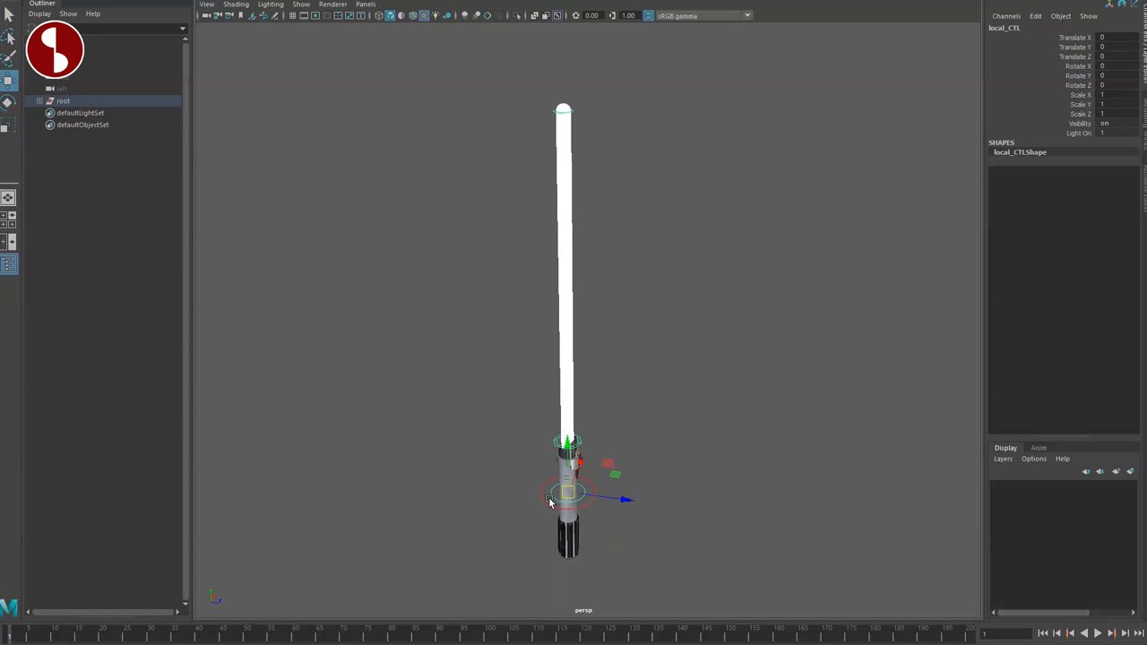
Shorten the glowing blade by dragging the hilt controller with the move tool.
{"action": "left_click_drag", "start_coordinate": [565, 493], "coordinate": [592, 484]}
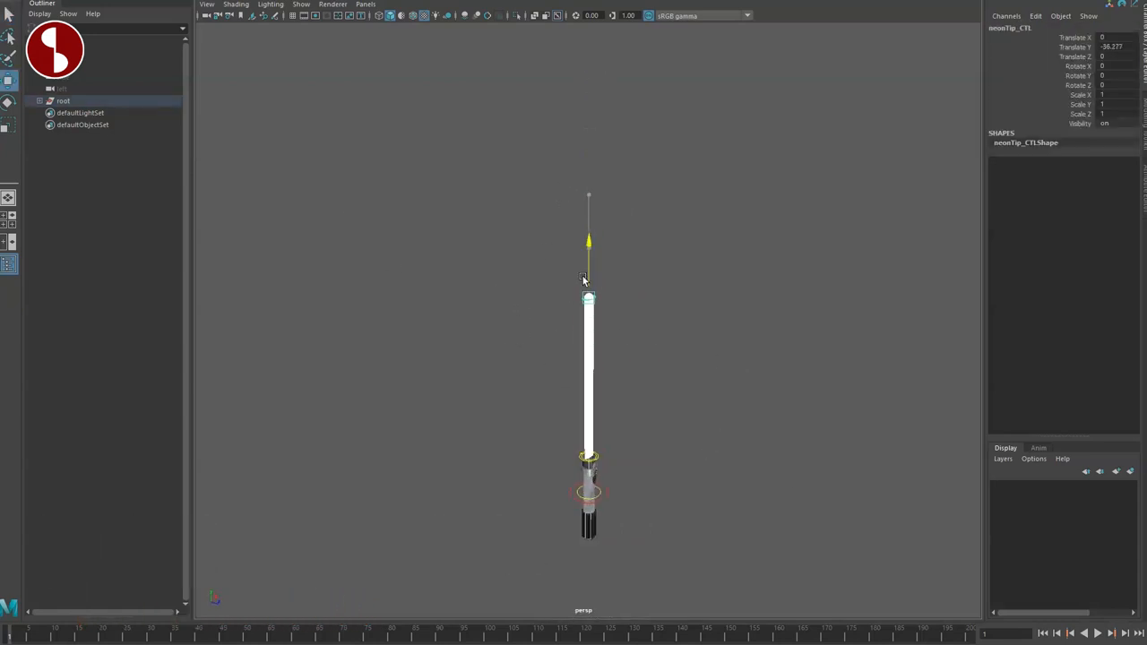
Slide smearTip_CTL up along the blade via its Translate Y handle.
{"action": "left_click_drag", "start_coordinate": [588, 278], "coordinate": [602, 201]}
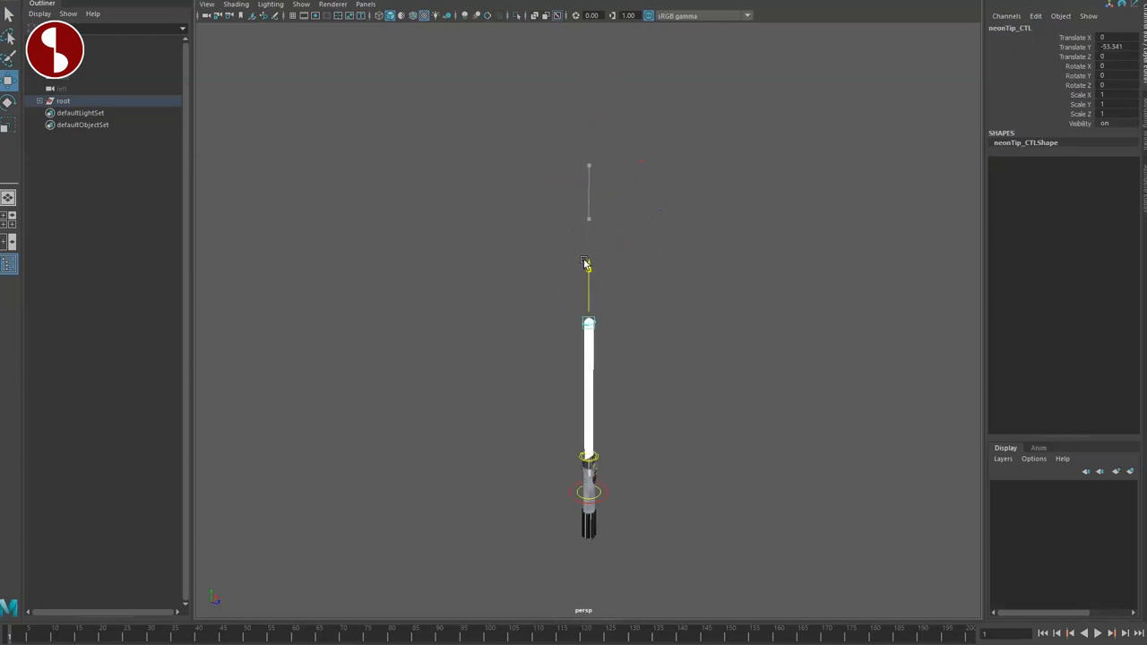
{"action": "left_click_drag", "start_coordinate": [588, 268], "coordinate": [593, 140]}
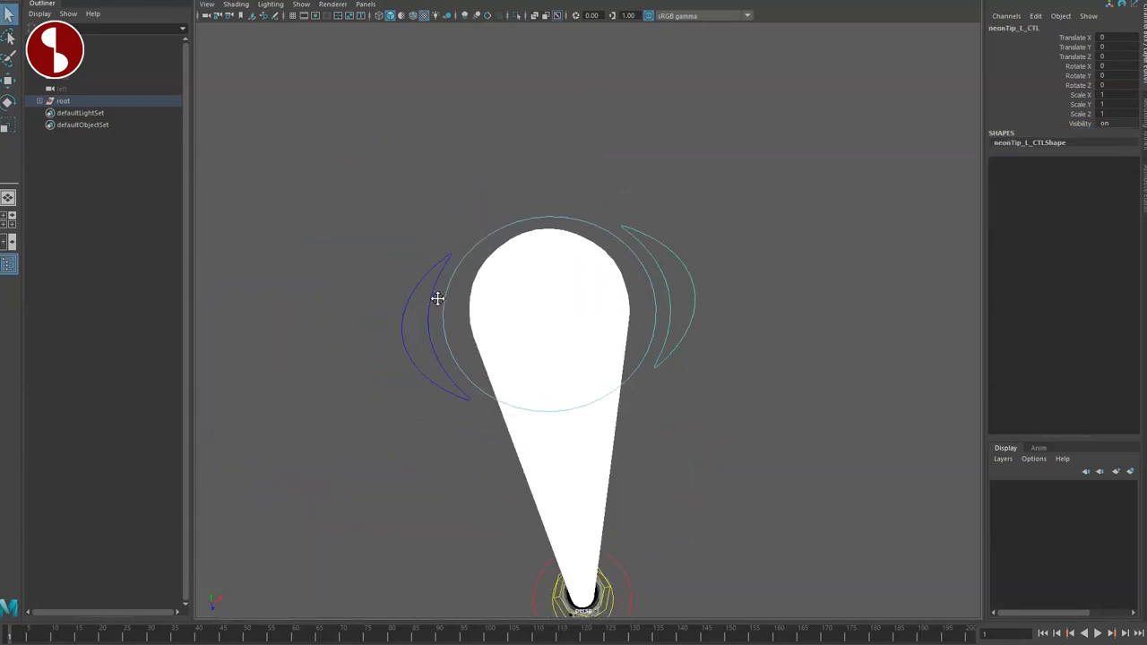
Fan the blade into a wide smear with smearTip_1_CTL, then return it to zero.
{"action": "left_click", "coordinate": [769, 481]}
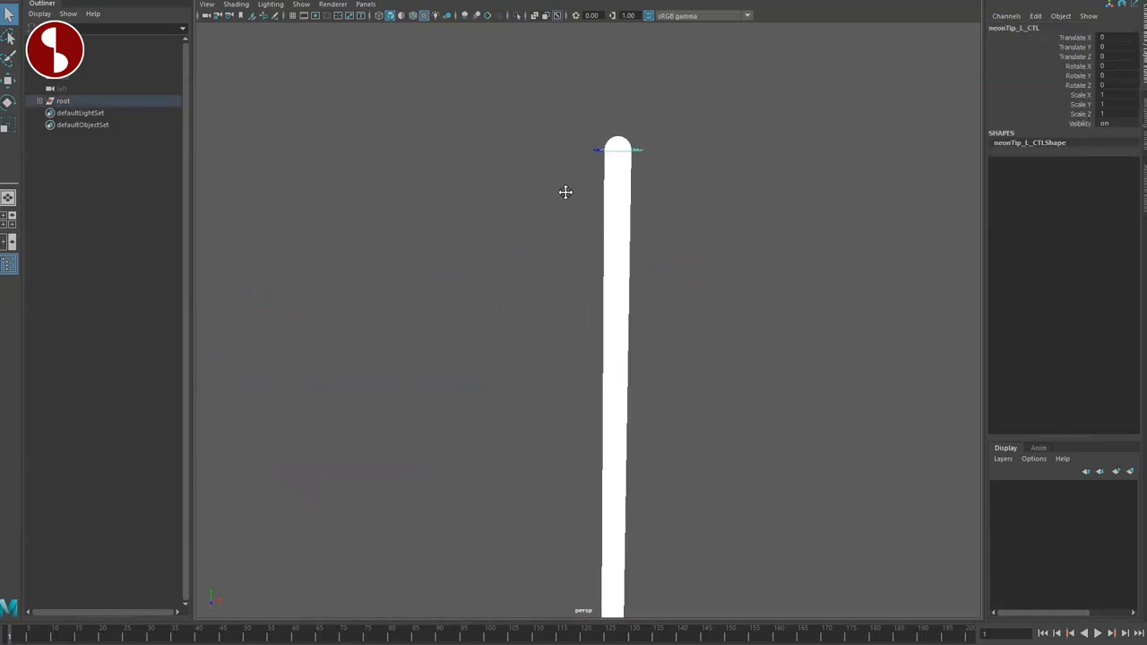
{"action": "left_click_drag", "start_coordinate": [635, 147], "coordinate": [653, 147]}
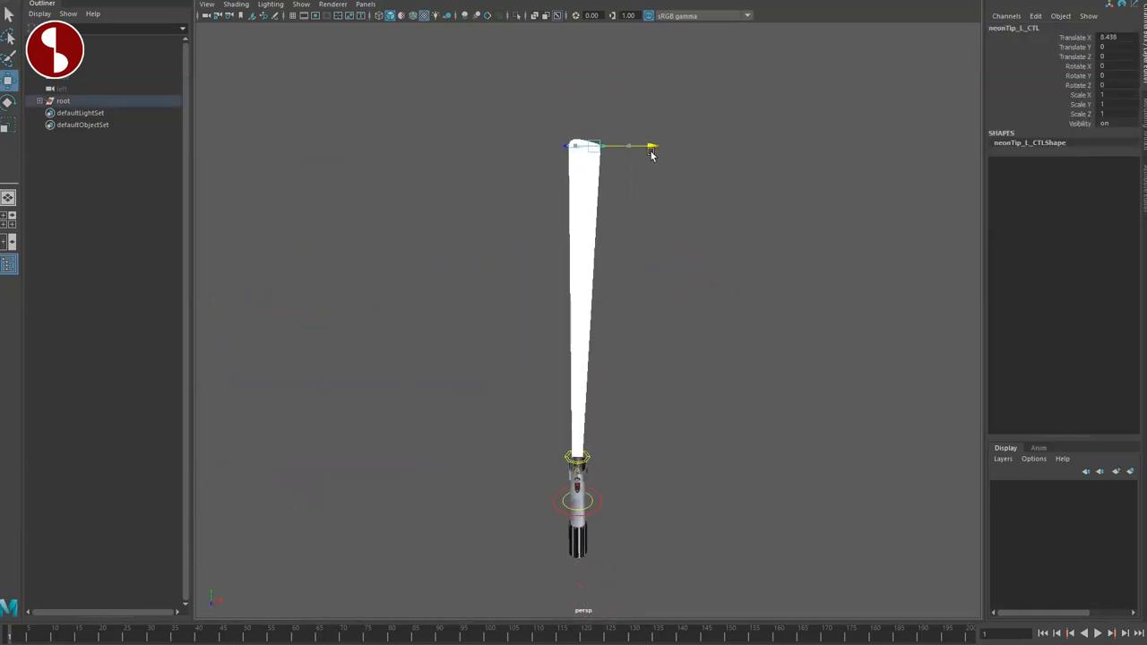
{"action": "left_click_drag", "start_coordinate": [652, 147], "coordinate": [674, 154]}
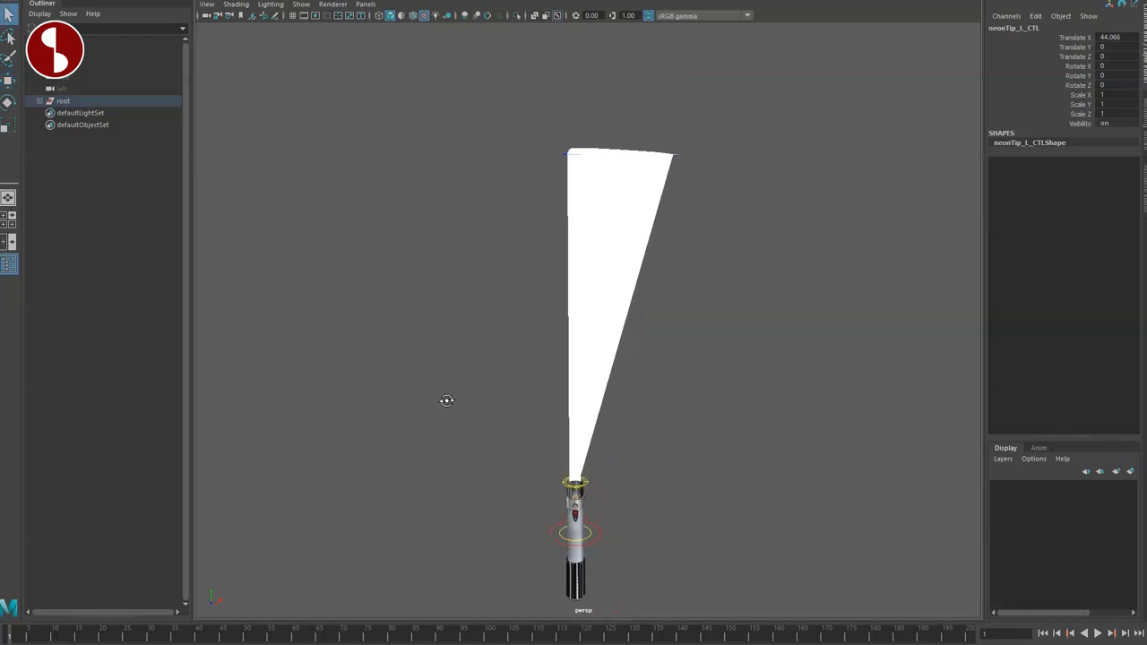
{"action": "left_click_drag", "start_coordinate": [448, 401], "coordinate": [613, 477]}
{"action": "type", "text": "0"}
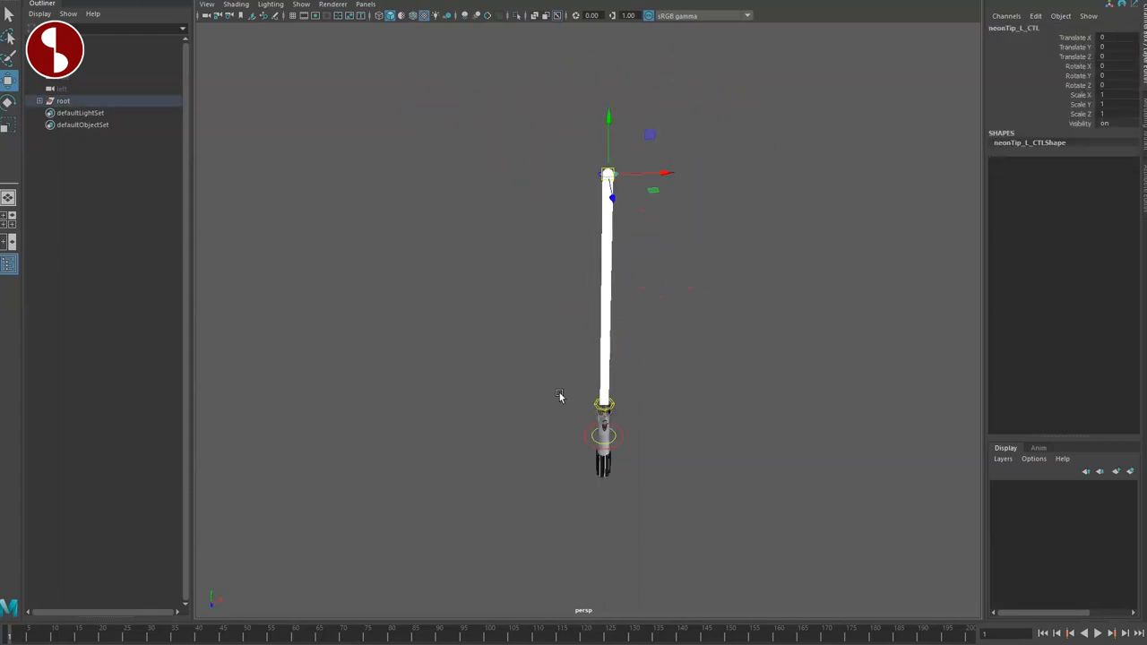
Tilt the blade tip briefly, then spin the blade with rotateBlade_CTL's Rotate Y.
{"action": "left_click_drag", "start_coordinate": [609, 172], "coordinate": [606, 158]}
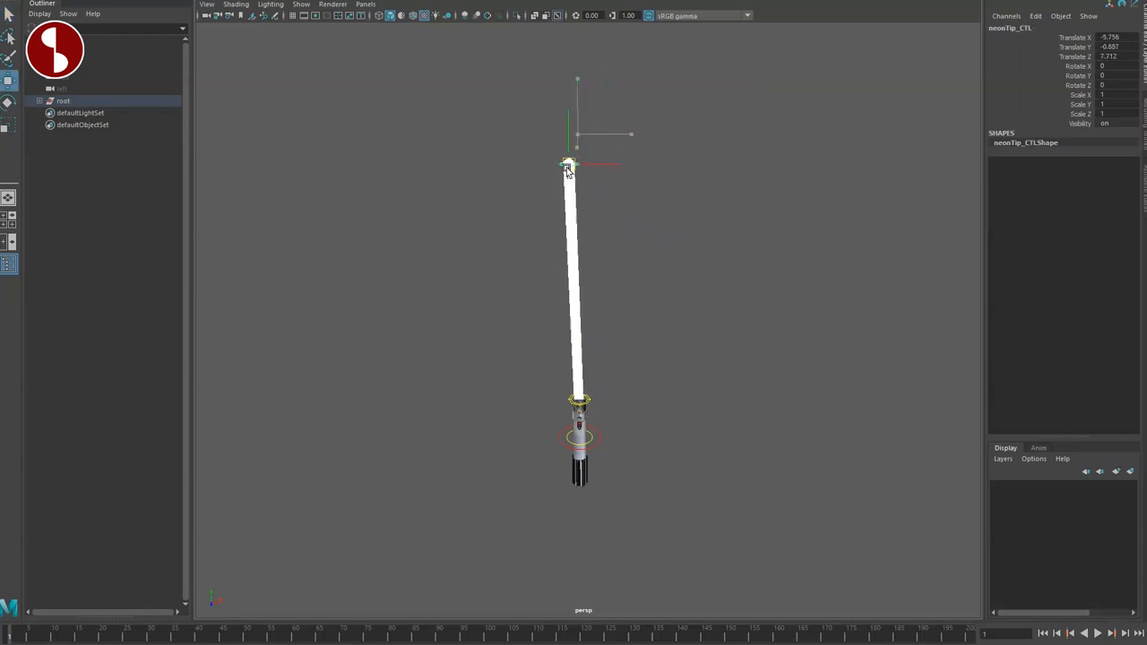
{"action": "left_click", "coordinate": [565, 432]}
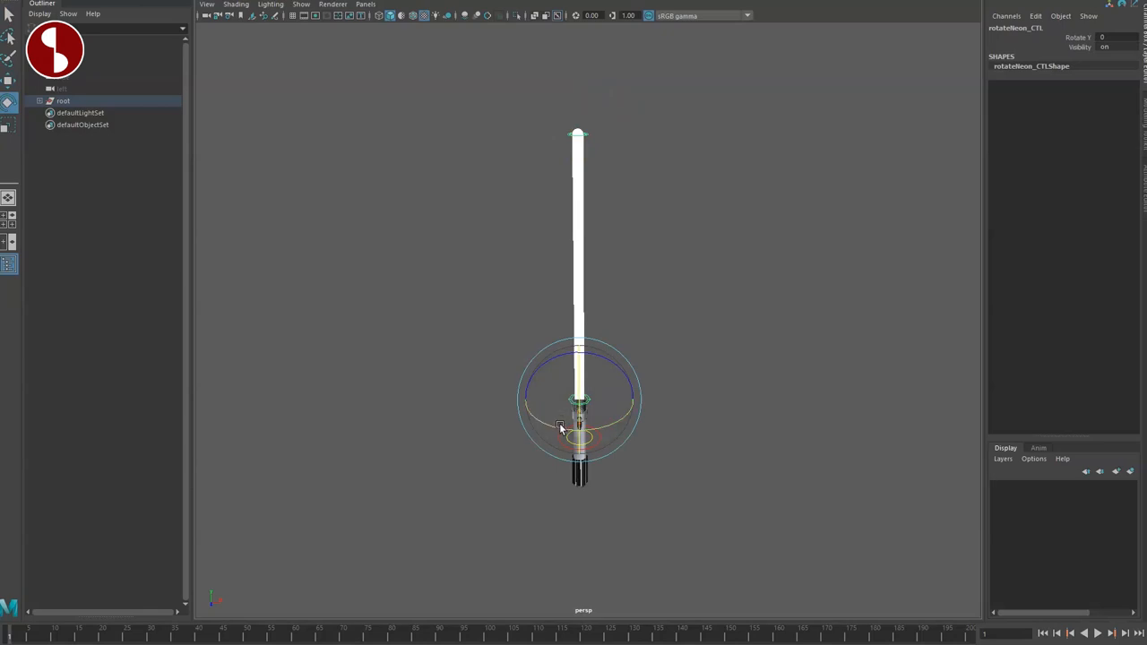
{"action": "left_click_drag", "start_coordinate": [559, 424], "coordinate": [532, 405]}
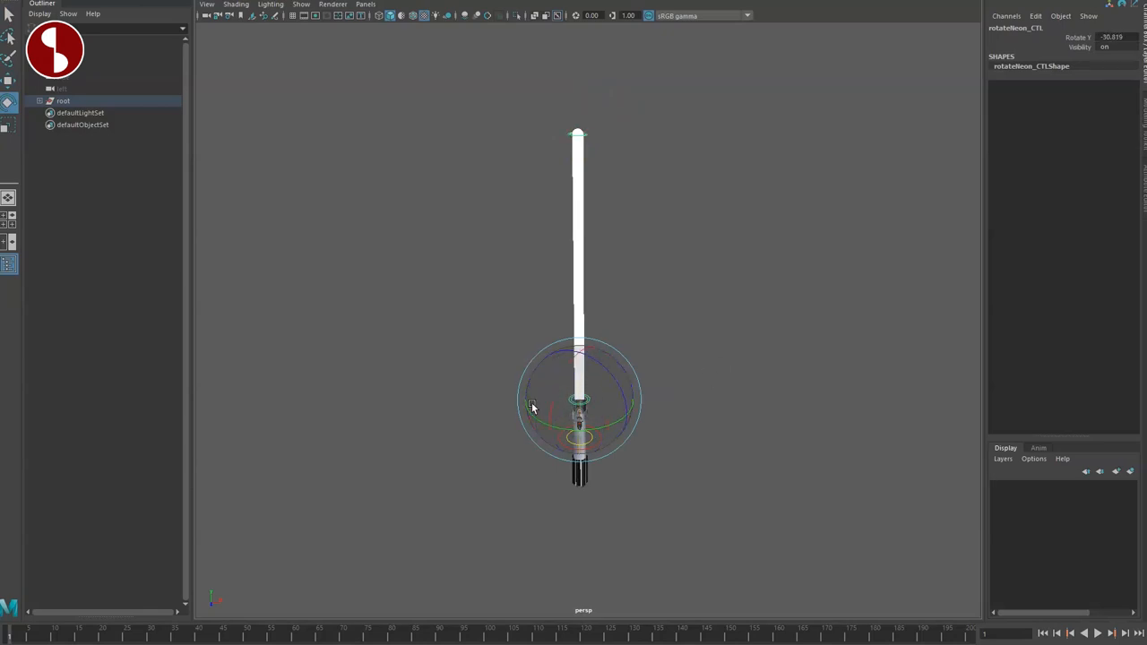
{"action": "left_click_drag", "start_coordinate": [534, 405], "coordinate": [578, 439]}
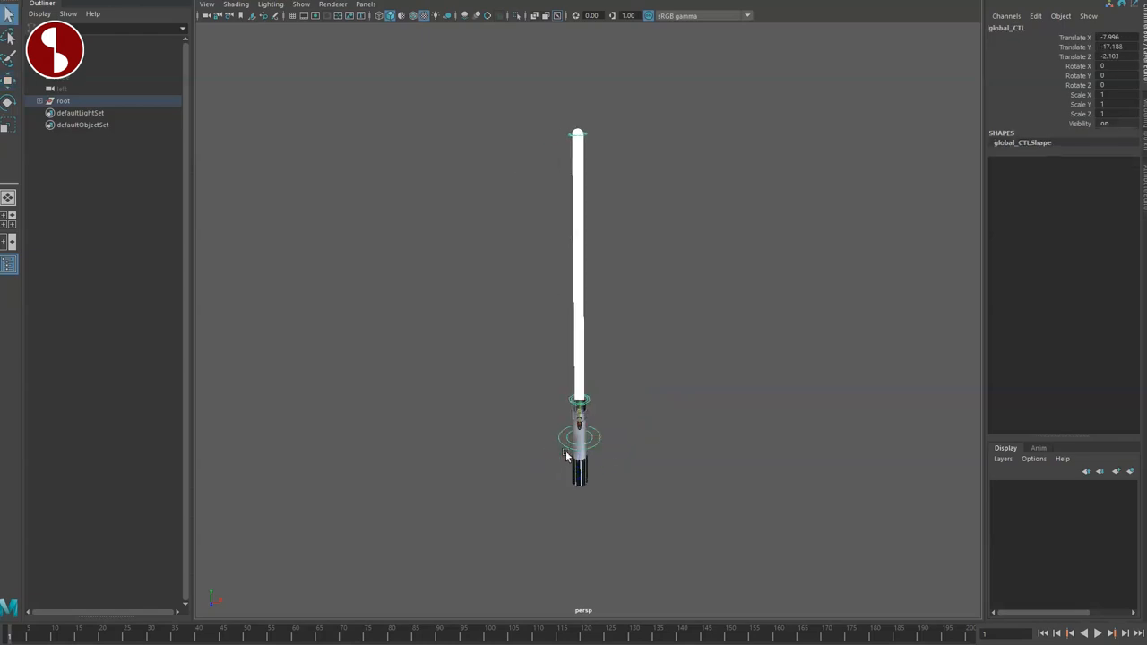
{"action": "left_click", "coordinate": [487, 470]}
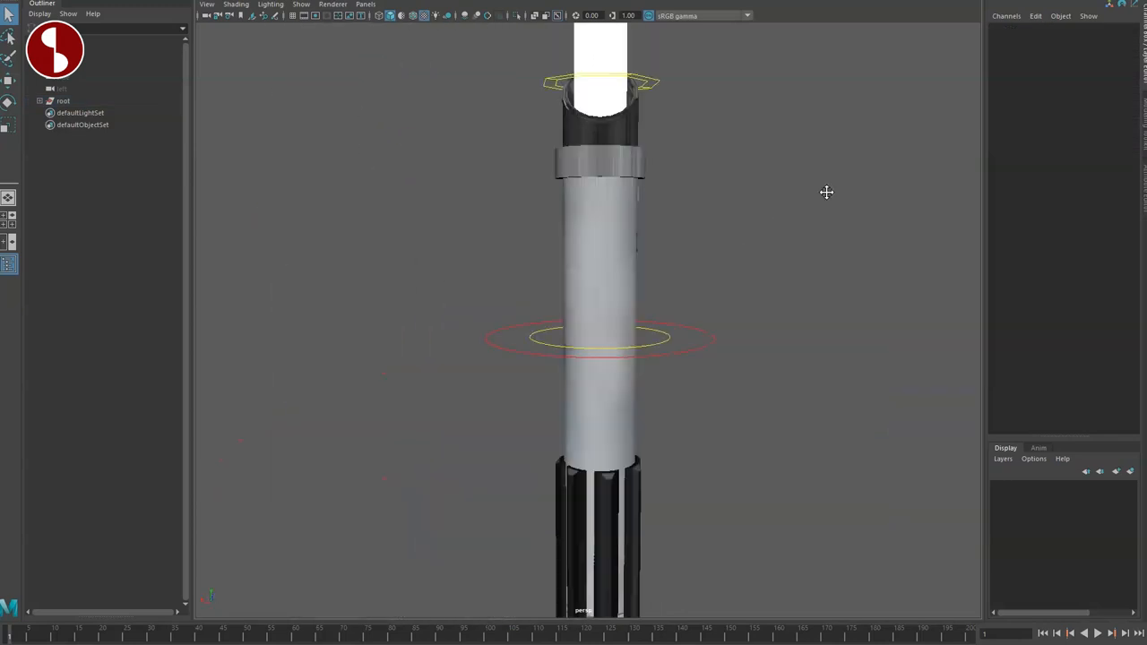
{"action": "left_click_drag", "start_coordinate": [825, 192], "coordinate": [545, 380]}
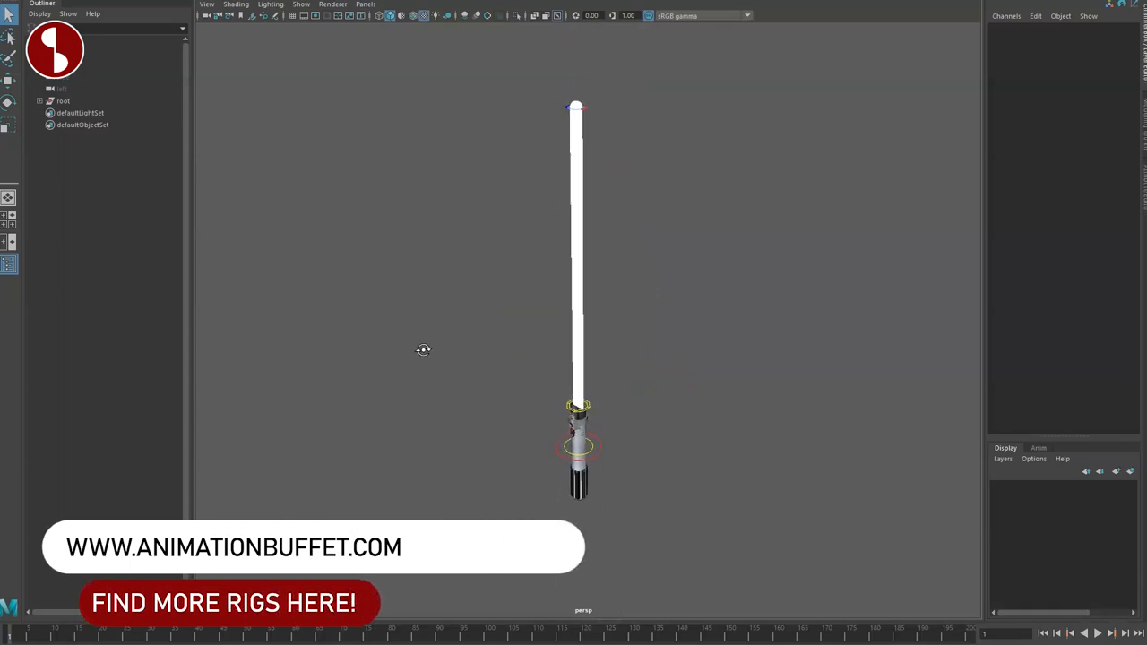
{"action": "left_click", "coordinate": [230, 602]}
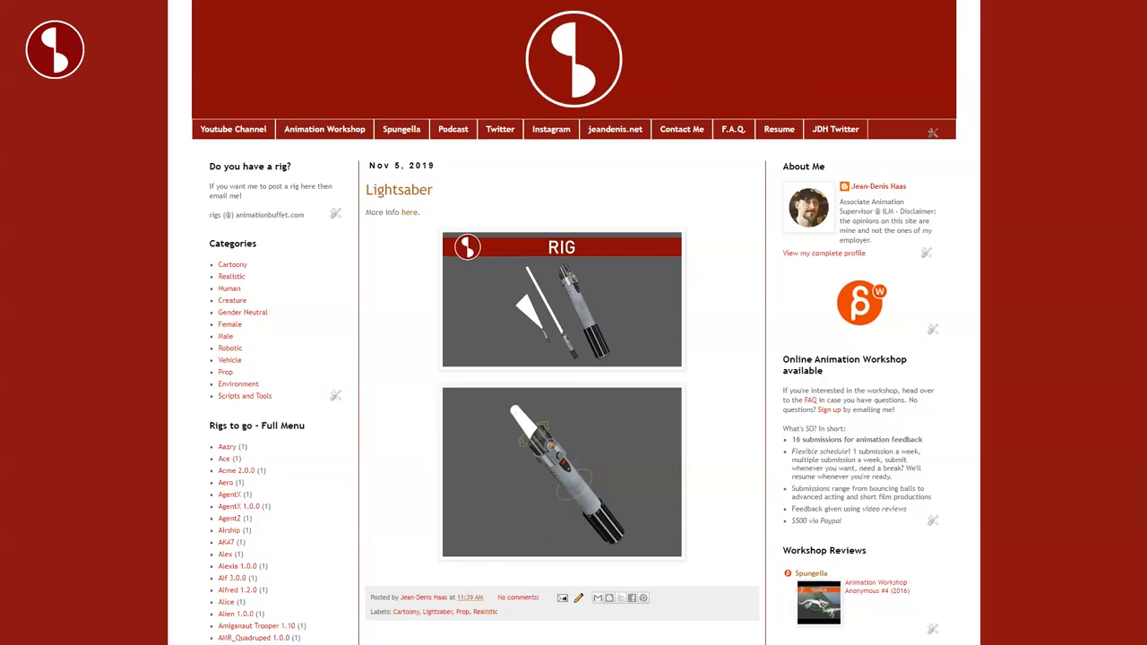